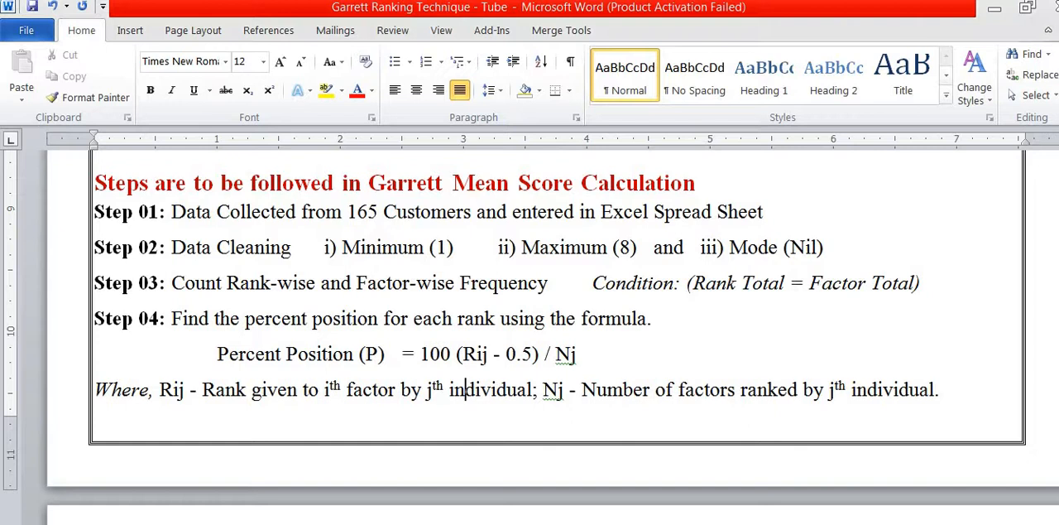
Step: Fill the Min check column J with =IF($Z$13=1,MIN(B3:I3),"") and review the Step 02 data-cleaning checks
left_click_drag(348, 211, 762, 212)
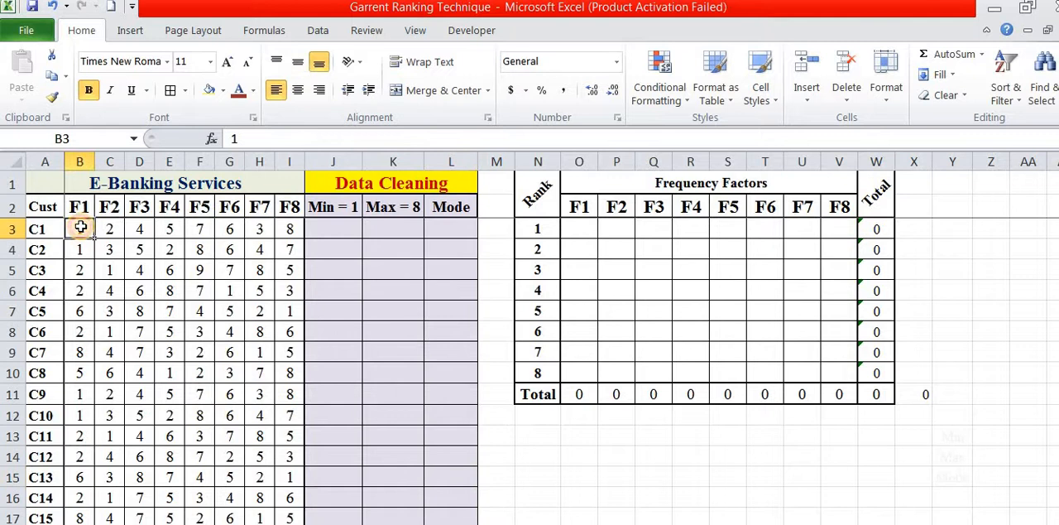
scroll("down", 3)
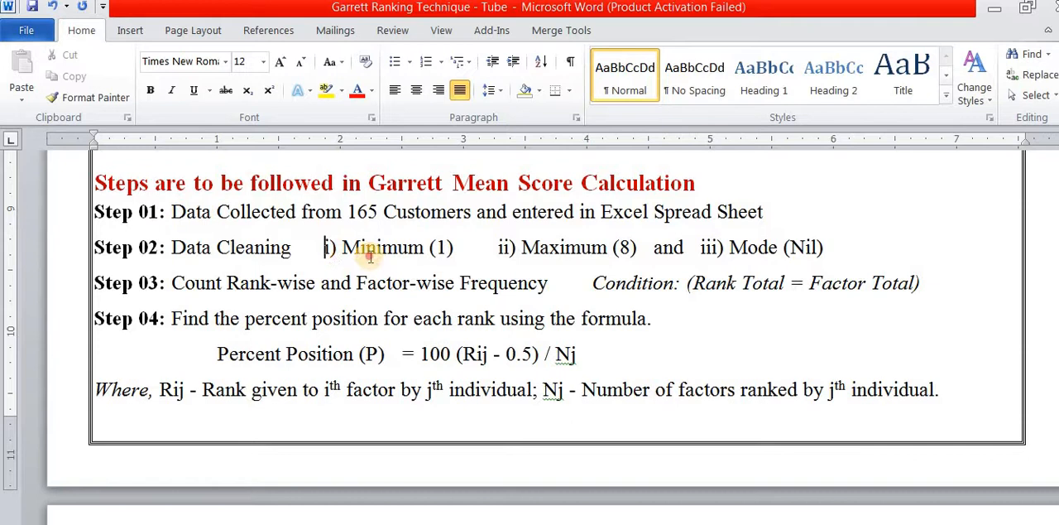
left_click_drag(702, 248, 824, 249)
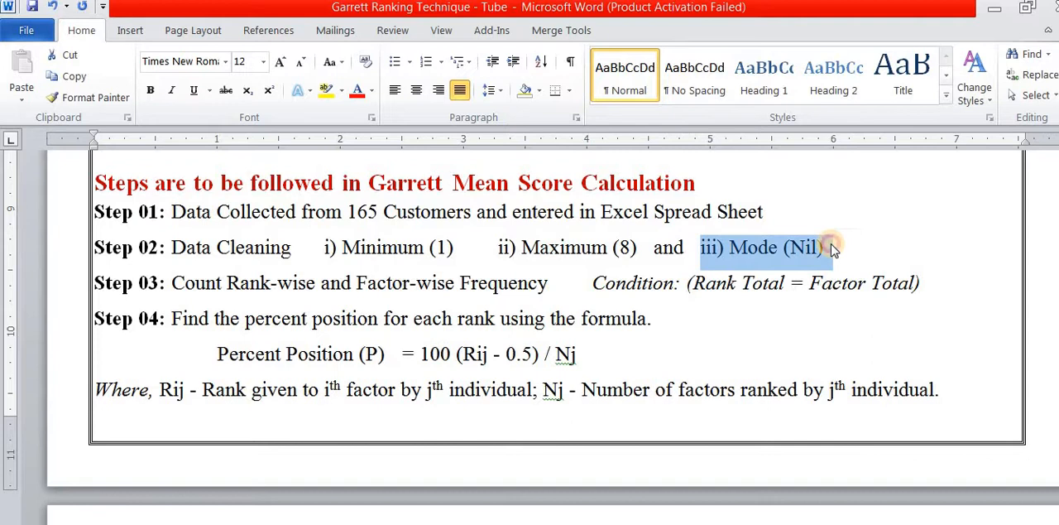
left_click(384, 248)
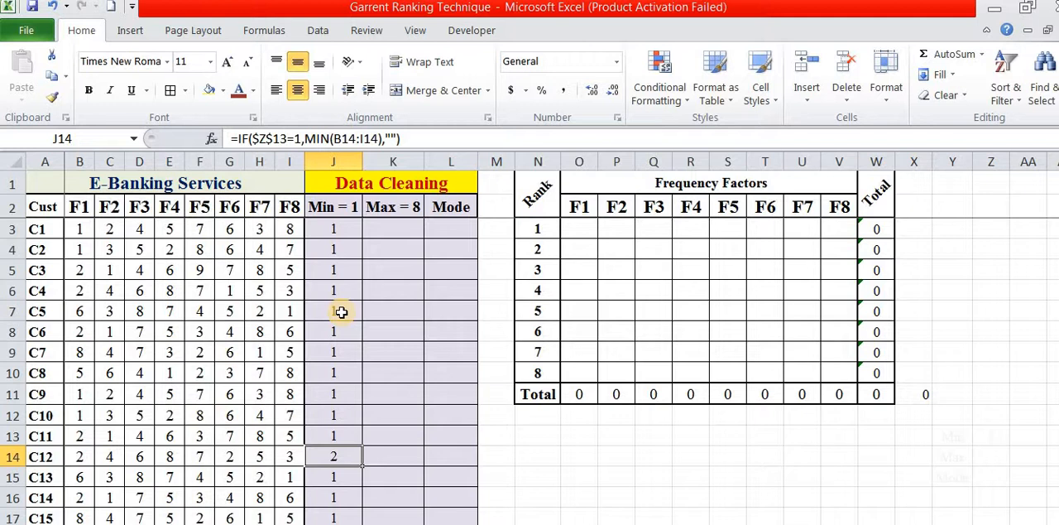
Step: Correct customer C12's F1 rank from 2 to 1 so every row's minimum reads 1
left_click(80, 457)
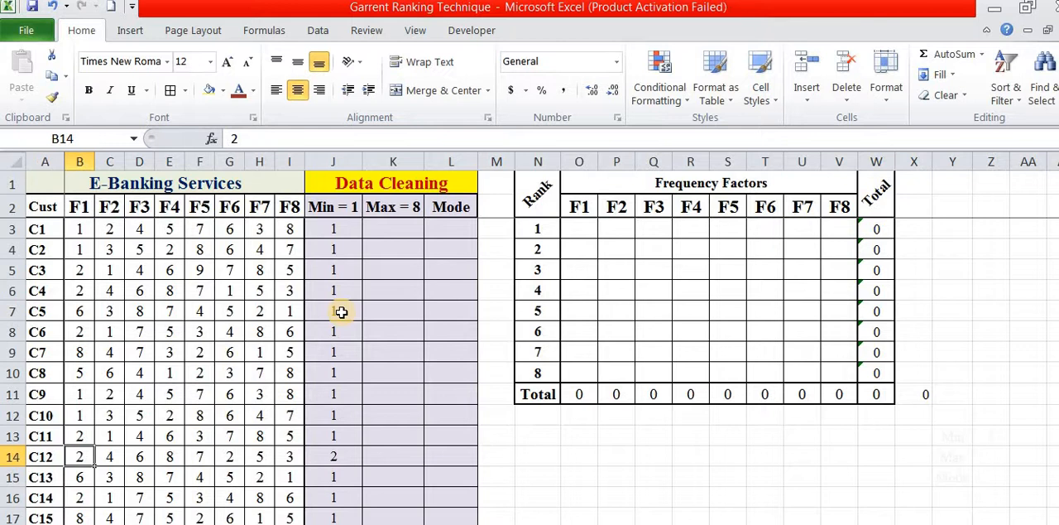
left_click(228, 457)
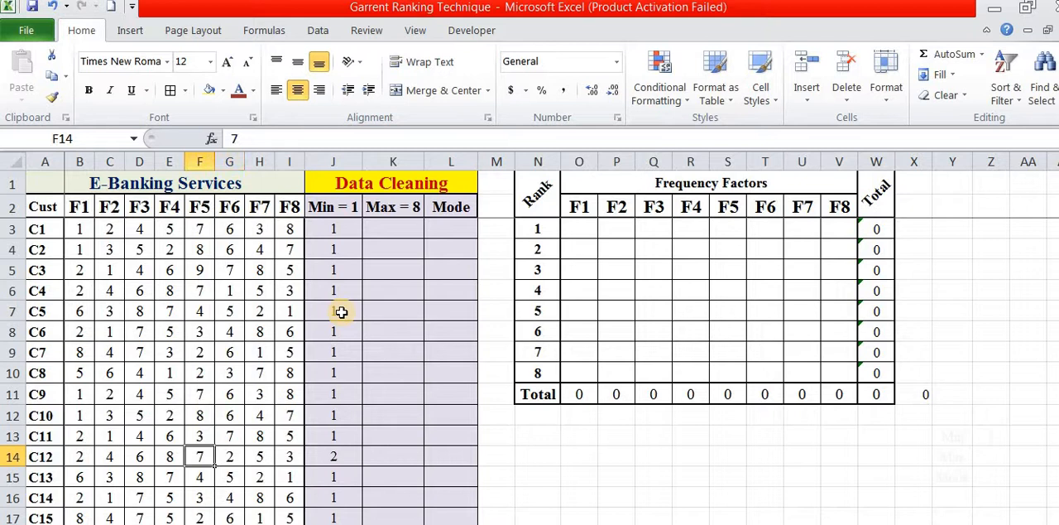
left_click(80, 457)
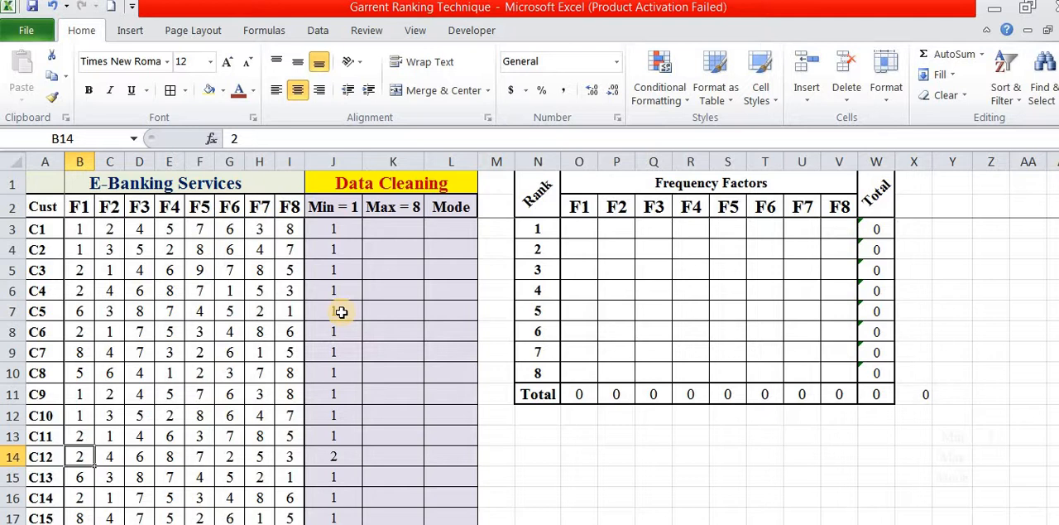
type("13=1,MIN(B42:I42),\"\")")
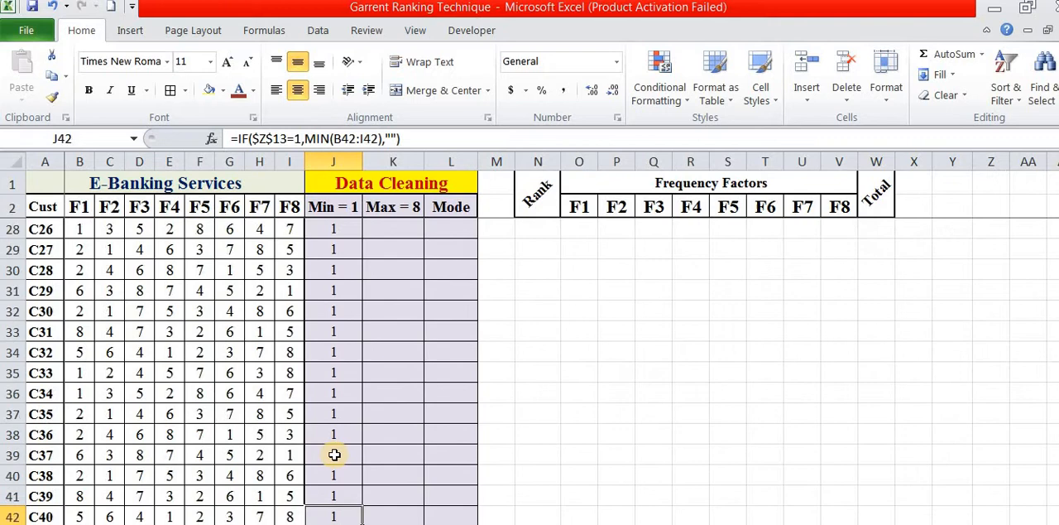
scroll("down", 3)
type("1")
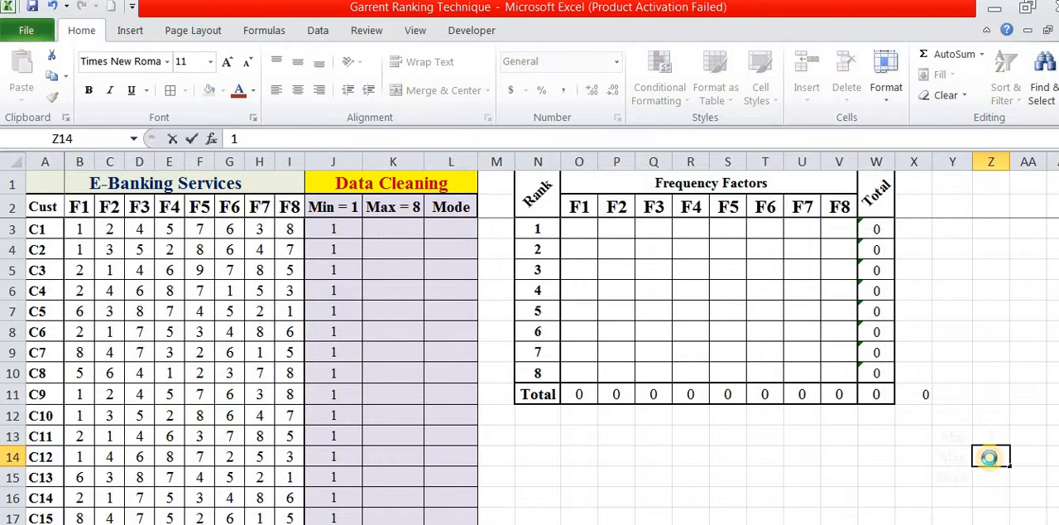
Step: Fill the Max check column with =IF($Z$14=1,MAX(B3:I3),"") down to row 167, confirming every value is 8
left_click(392, 248)
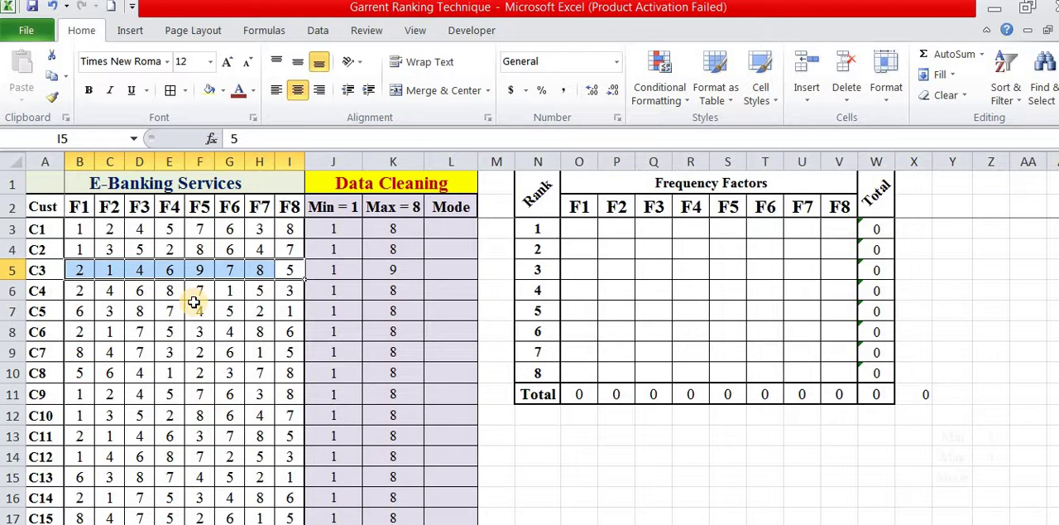
left_click(80, 269)
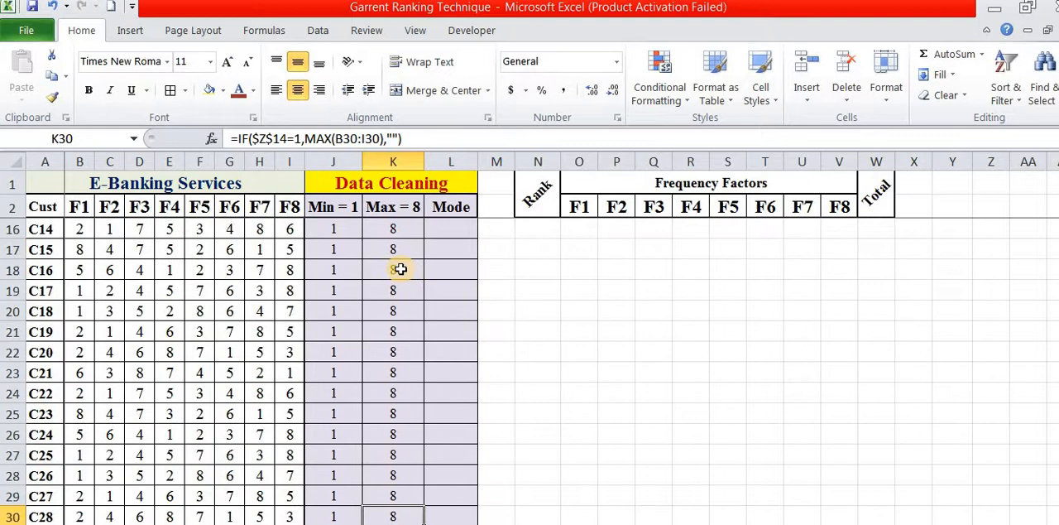
scroll("down", 3)
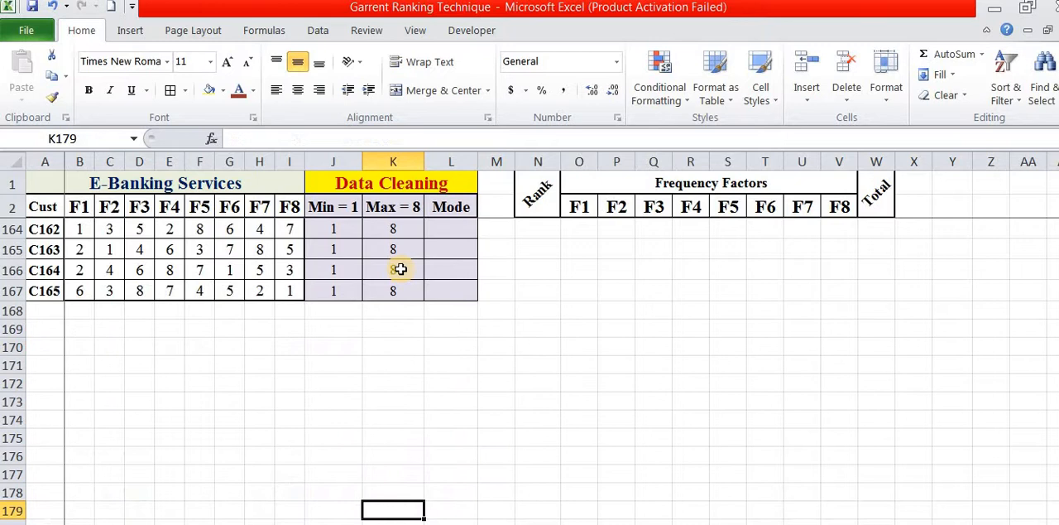
scroll("up", 3)
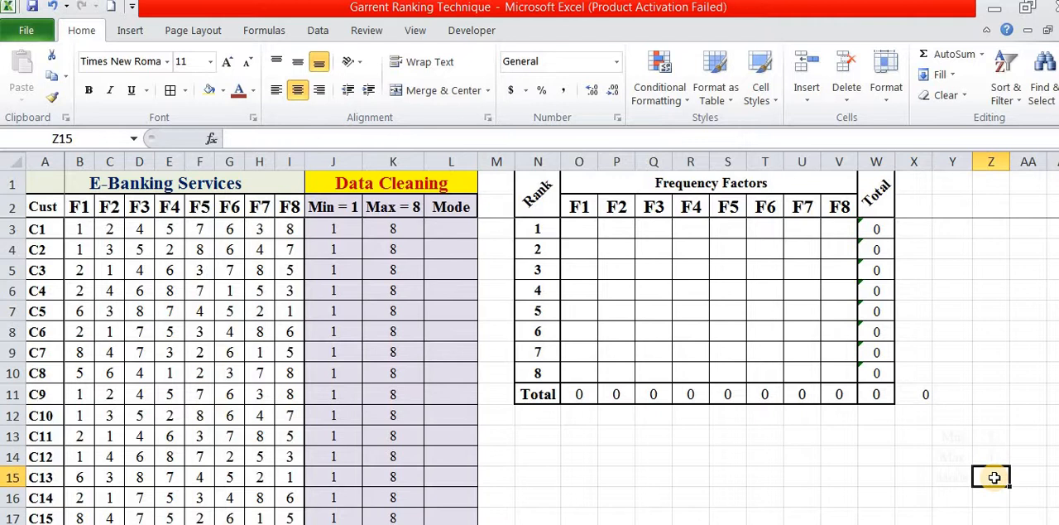
Step: Fill the Mode check column, which returns #N/A except customer C15 flagged 5 for a repeated rank
left_click(450, 229)
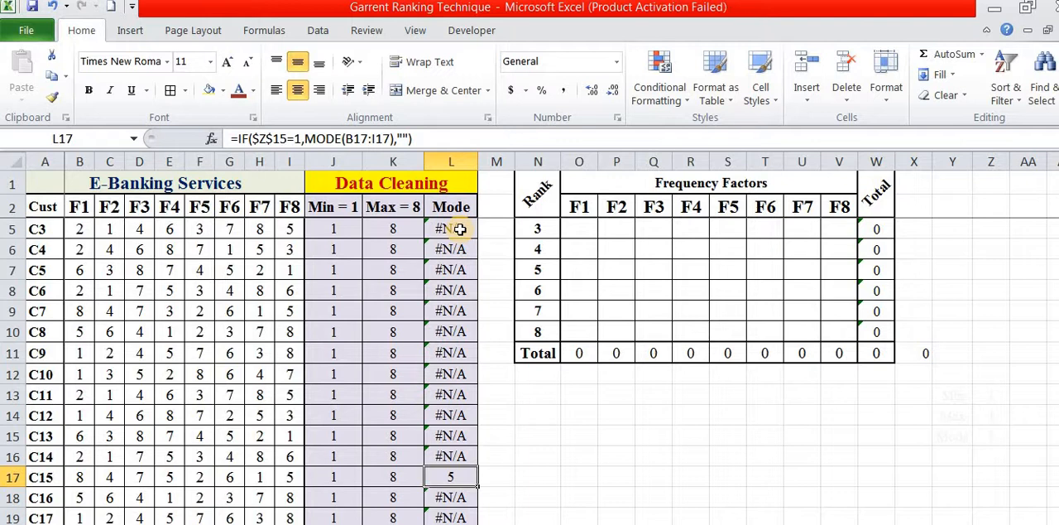
left_click(80, 477)
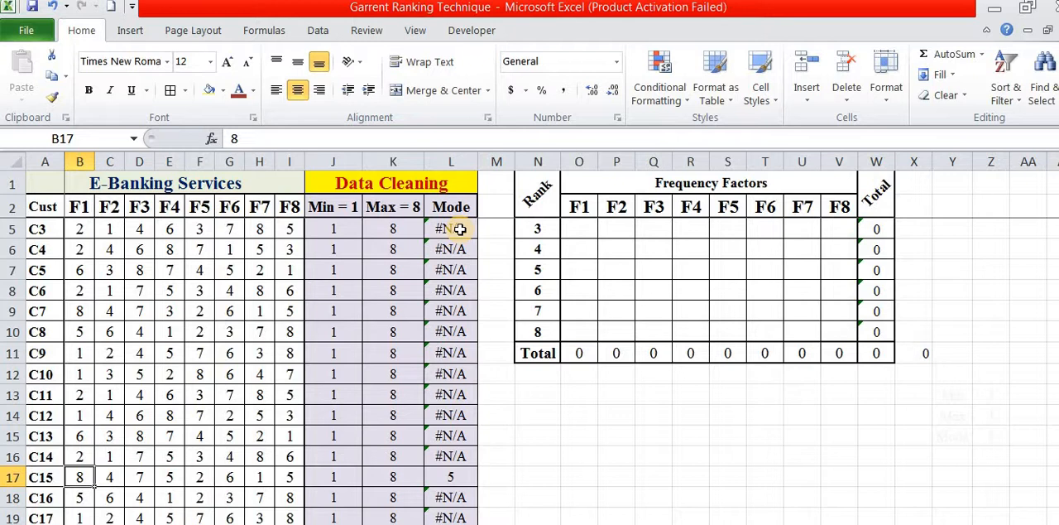
left_click(288, 476)
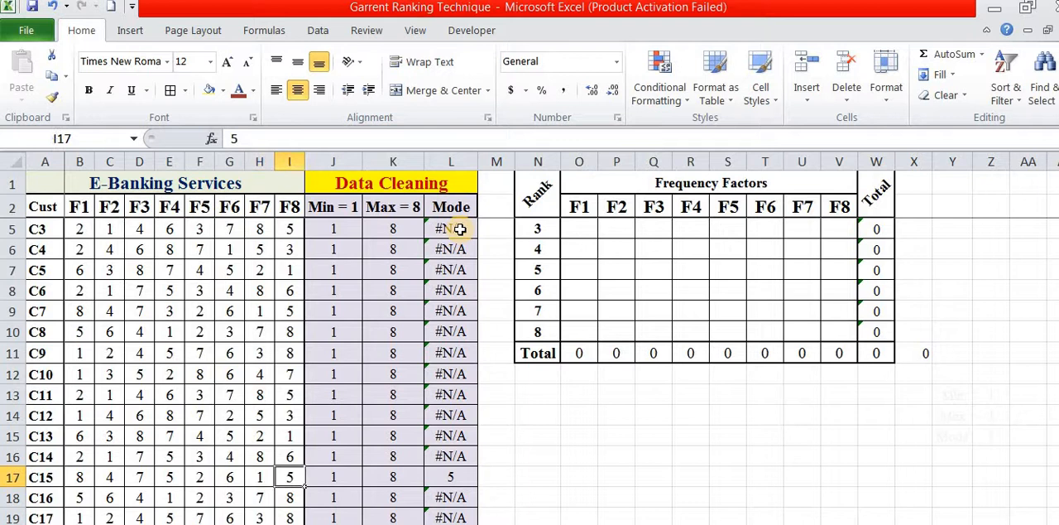
left_click(450, 476)
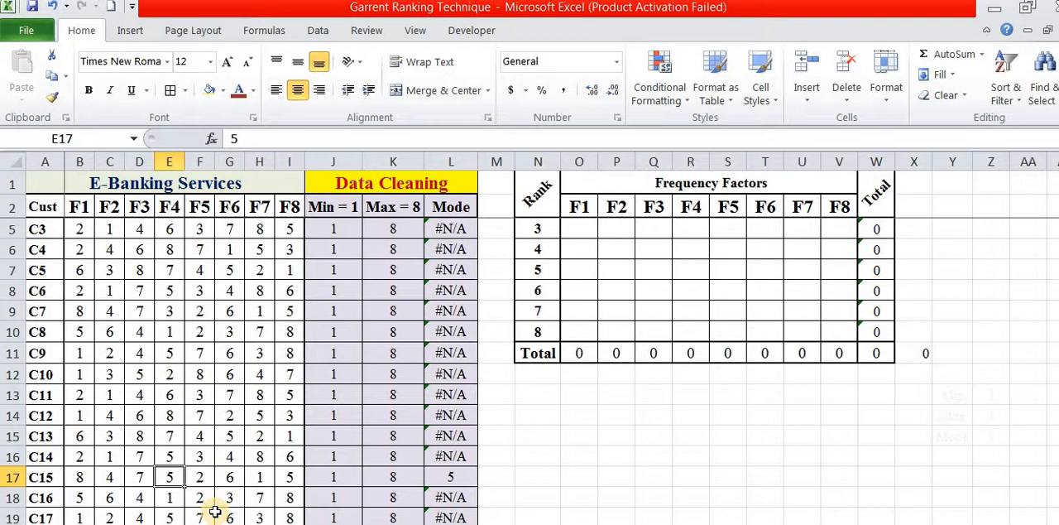
left_click(451, 476)
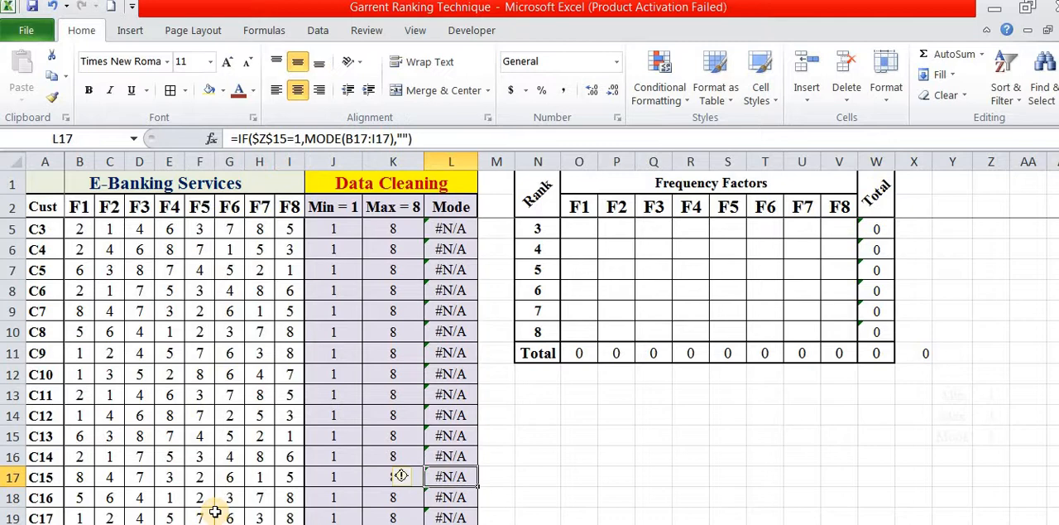
scroll("down", 3)
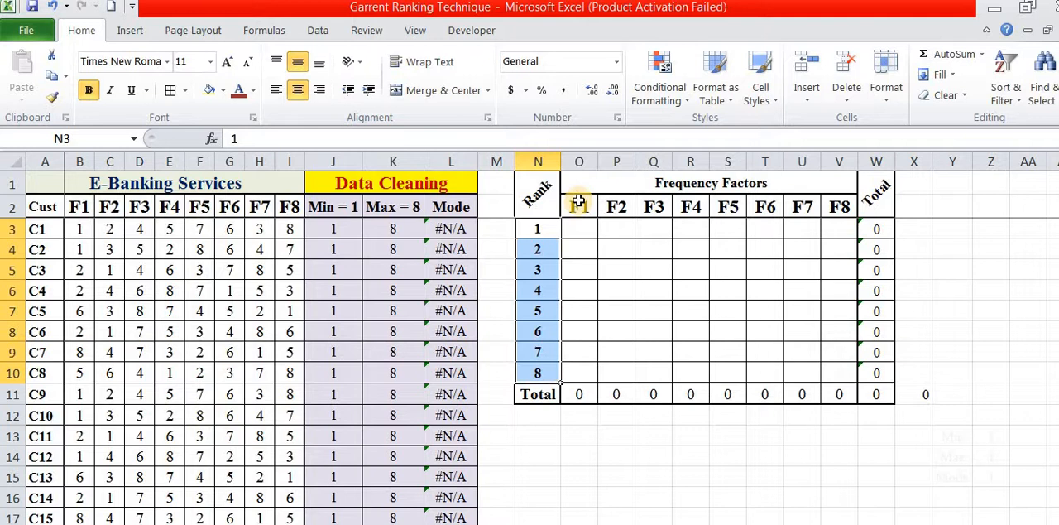
Step: Count F1 ranks 1 to 8 with =COUNTIF($B$3:$B$167,N3) filled down, totalling 165 customers
left_click(579, 206)
type("+countif(B3:B167,N3")
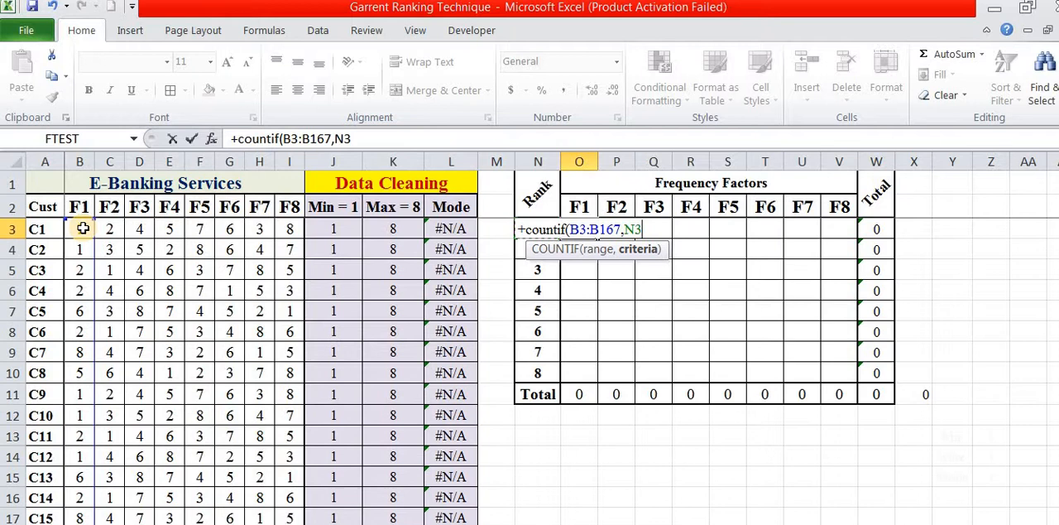
key("Return")
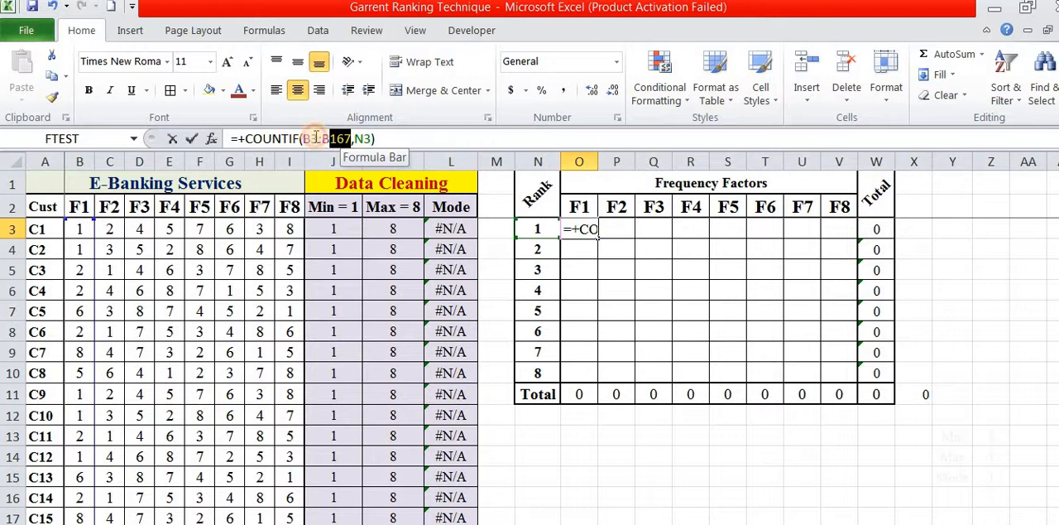
key("Return")
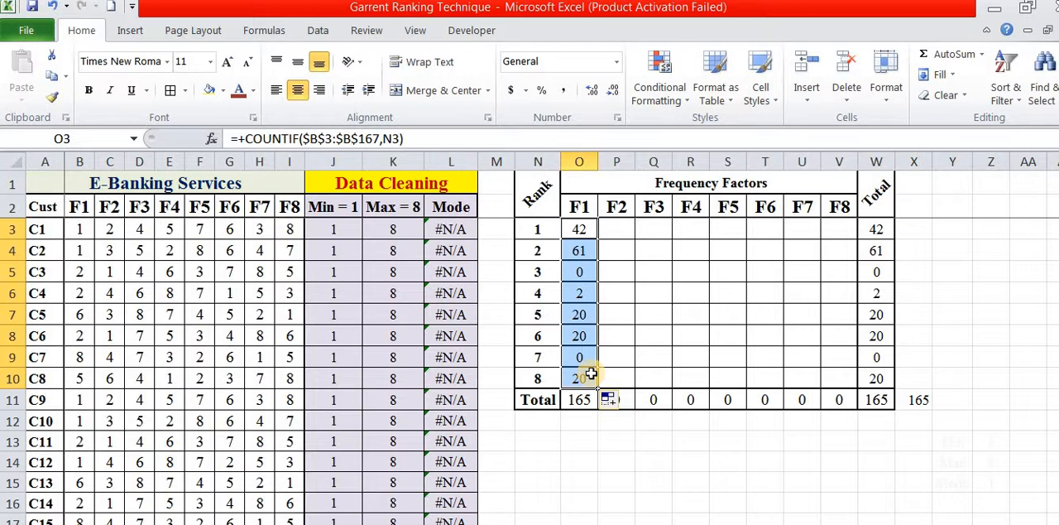
left_click(579, 401)
type("+countif(C3:C167")
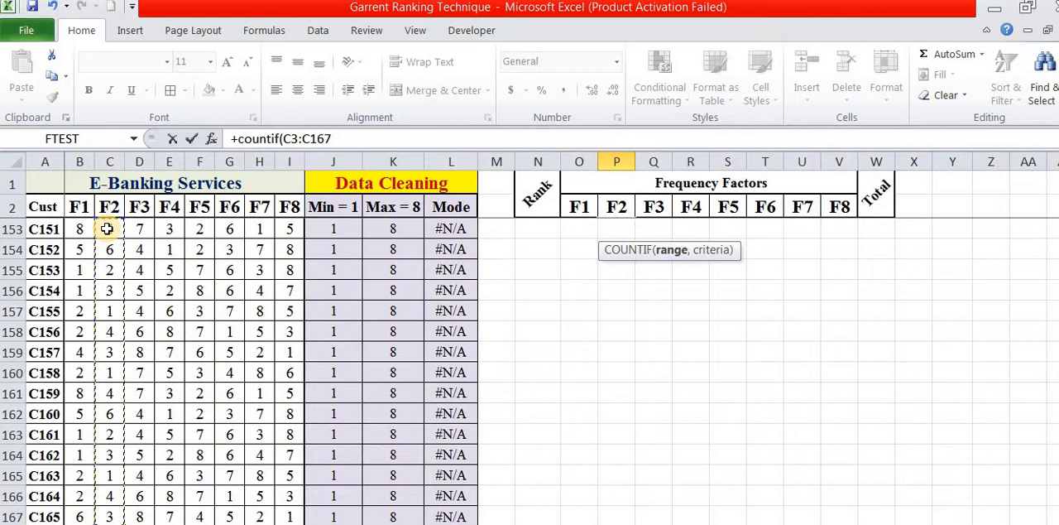
Step: Extend the COUNTIF counts to F2–F8 with SUM totals of 165 per row and column, grand total 1320
type("$,n3")
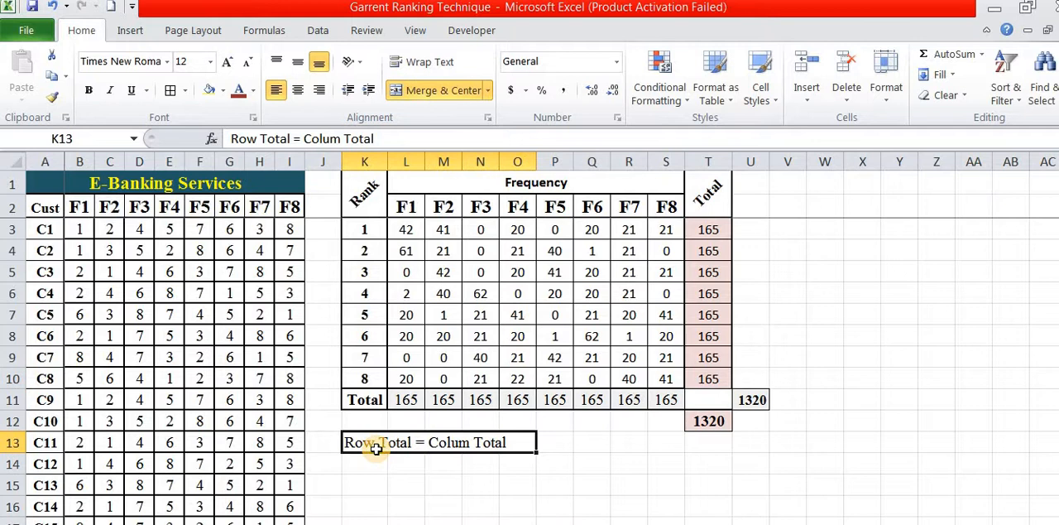
left_click(708, 420)
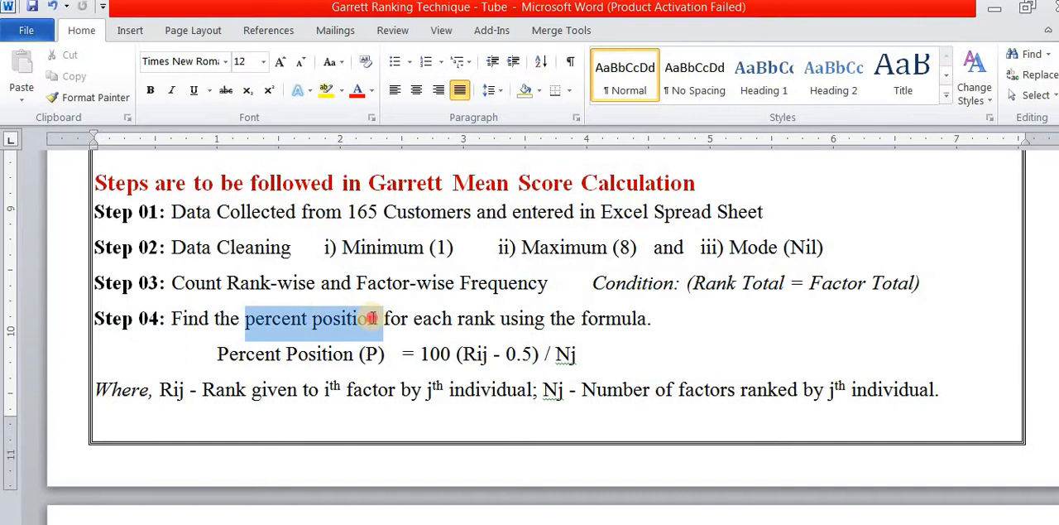
Step: Read Step 04's percent position formula 100 (Rij - 0.5) / Nj in the Word steps sheet
left_click(463, 355)
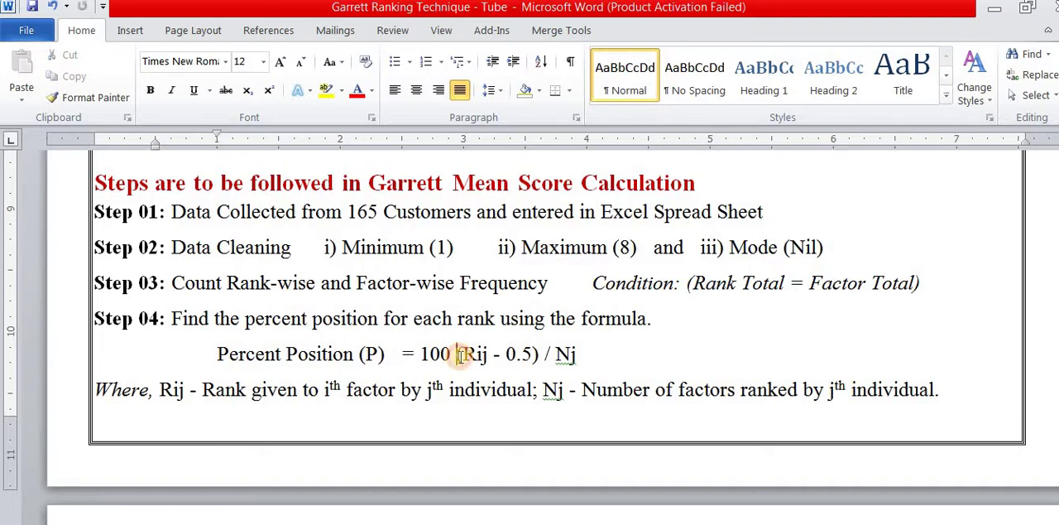
mouse_move(571, 357)
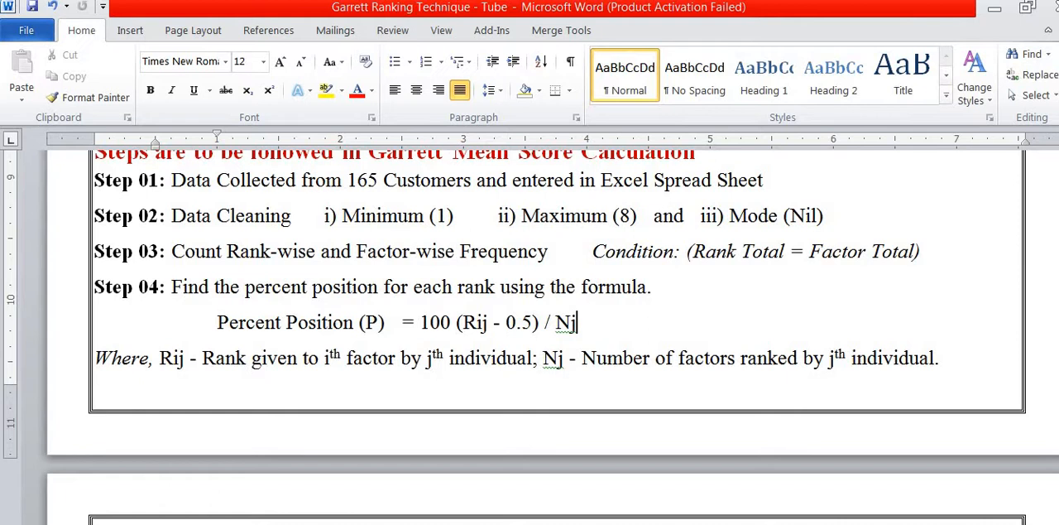
scroll("down", 3)
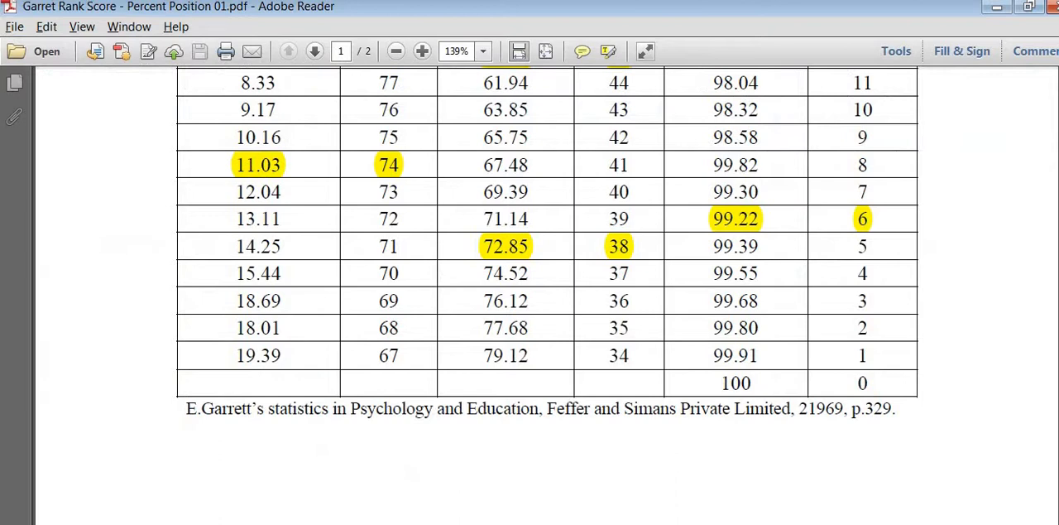
Step: Consult the Garrett conversion table in the PDF where percentage 11.03 maps to score 74
scroll("up", 3)
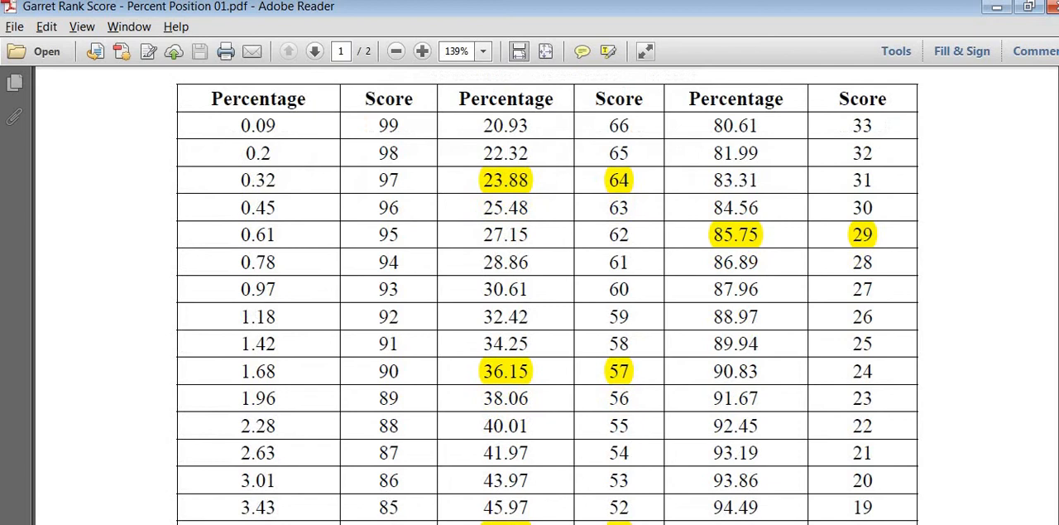
scroll("up", 3)
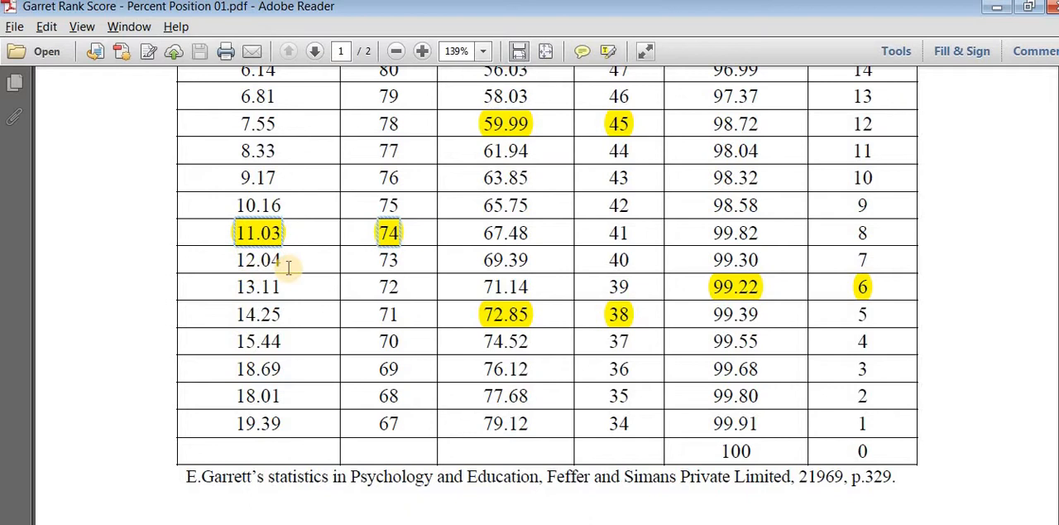
mouse_move(389, 244)
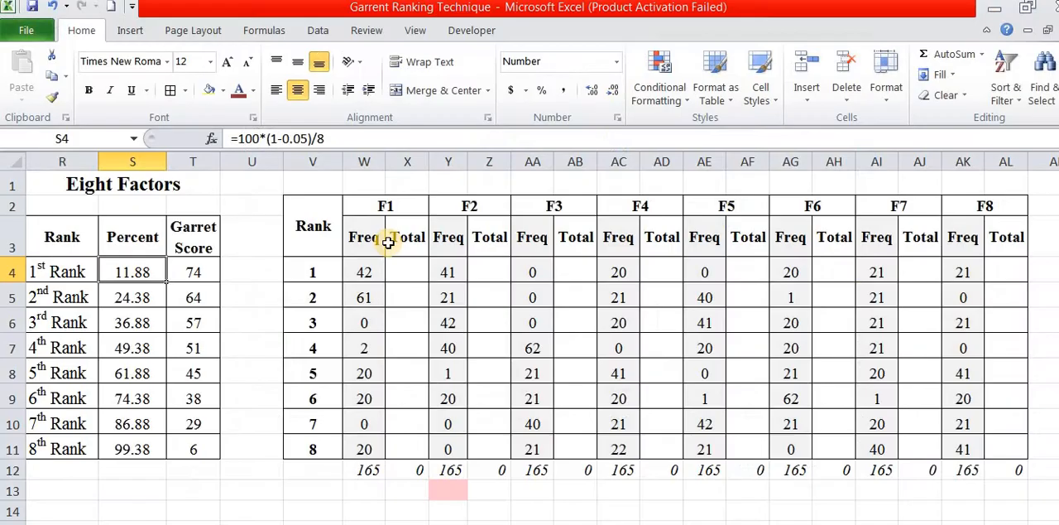
Step: Fill the Garret Score column via LOOKUP on the conversion sheet: 74, 64, 57, 51, 45, 38, 29, 6
left_click(132, 296)
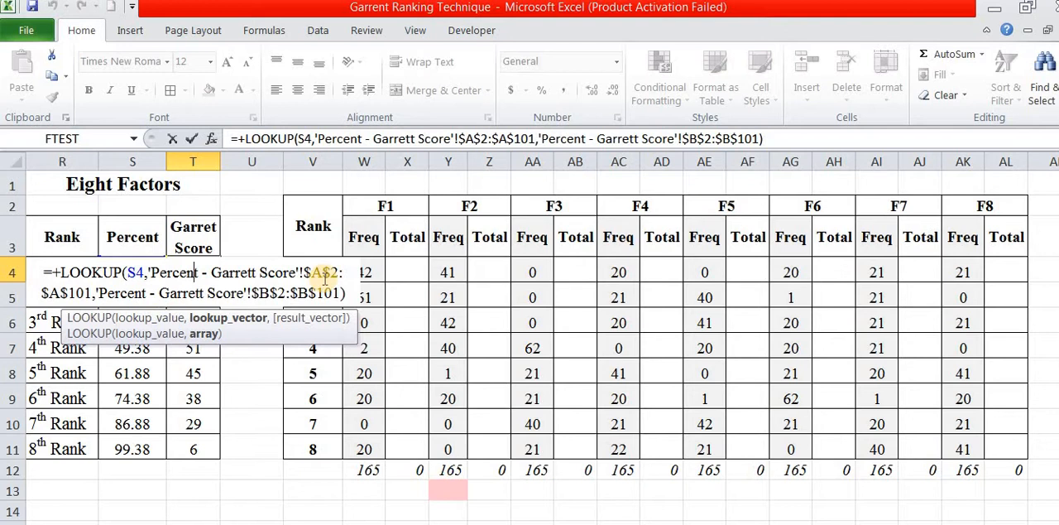
key("Return")
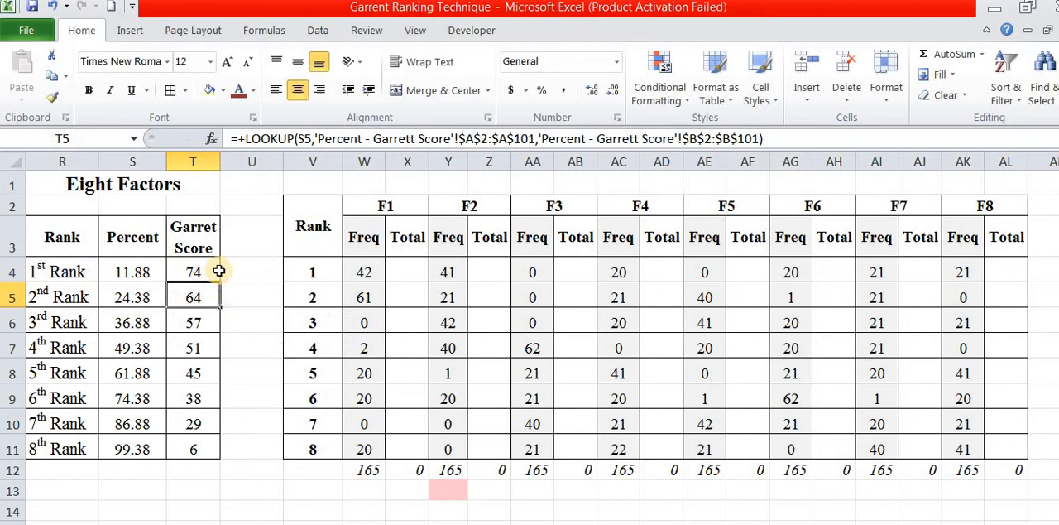
left_click(192, 272)
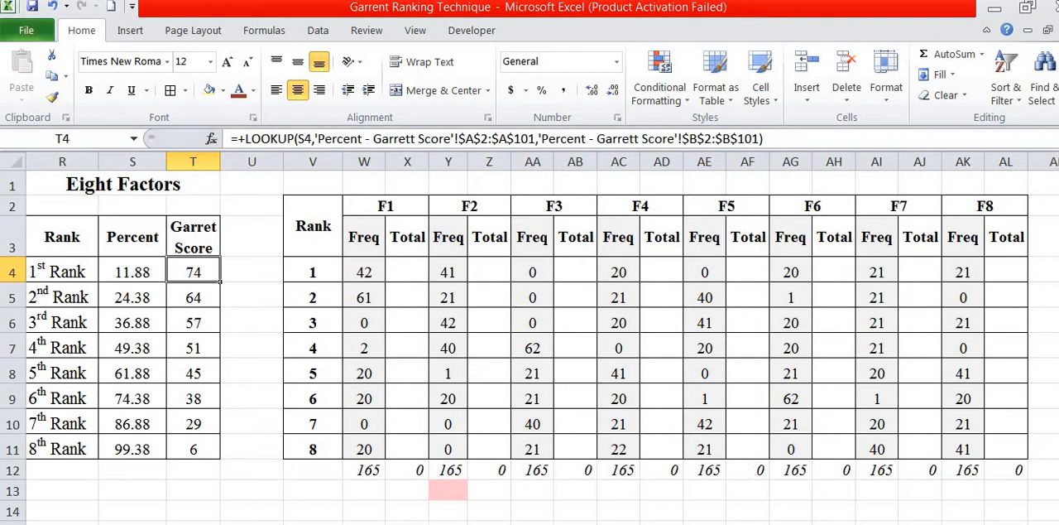
mouse_move(290, 370)
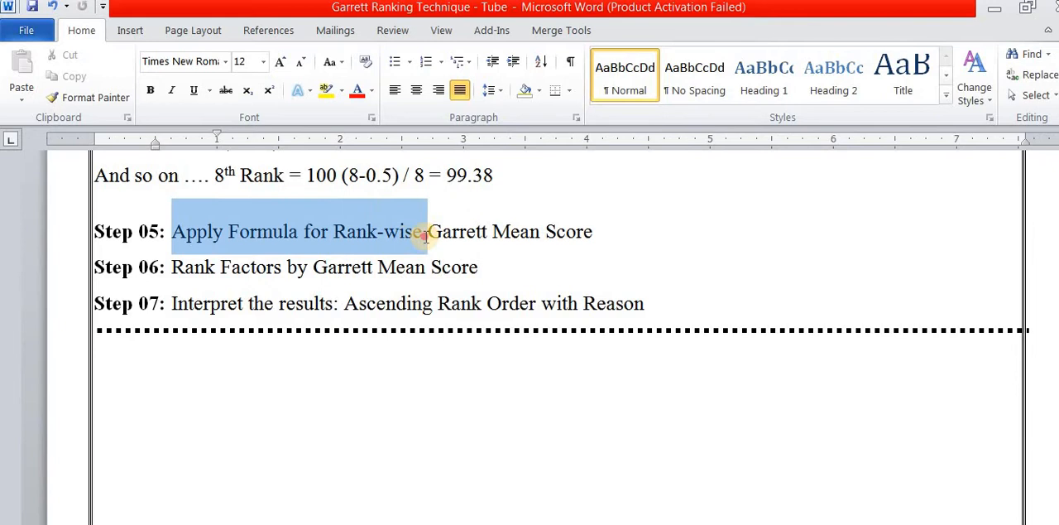
Step: Highlight Step 05 on the rank-wise Garrett mean score formula in the Word step list
left_click_drag(422, 232, 582, 232)
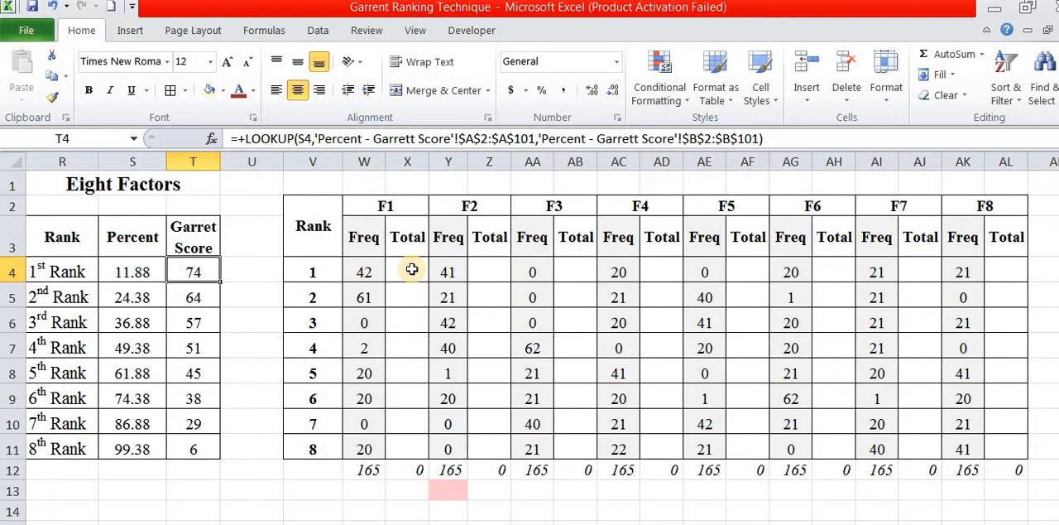
Step: Enter =W4*T4 for F1 rank 1 and extend to all factors, giving GM Scores 53.9 to 37.6
left_click(364, 271)
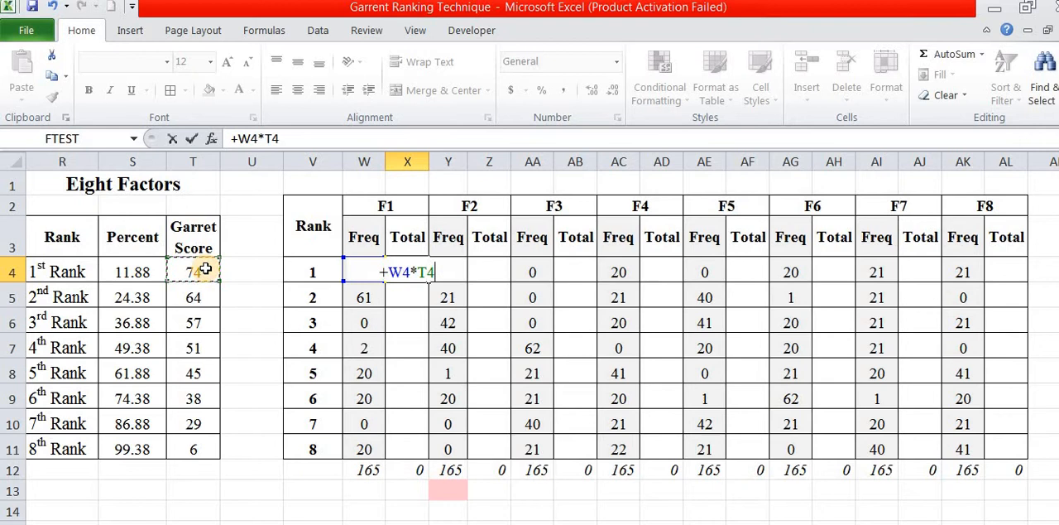
key("Return")
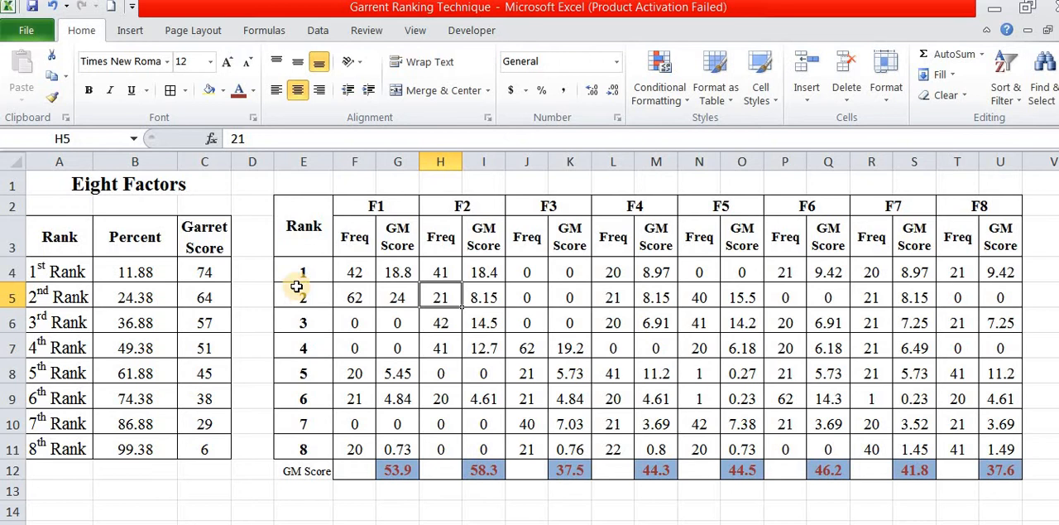
Step: Go to the summary table of factors F1–F8 with mean scores, ranks and reasons
left_click(397, 490)
type("=+G12")
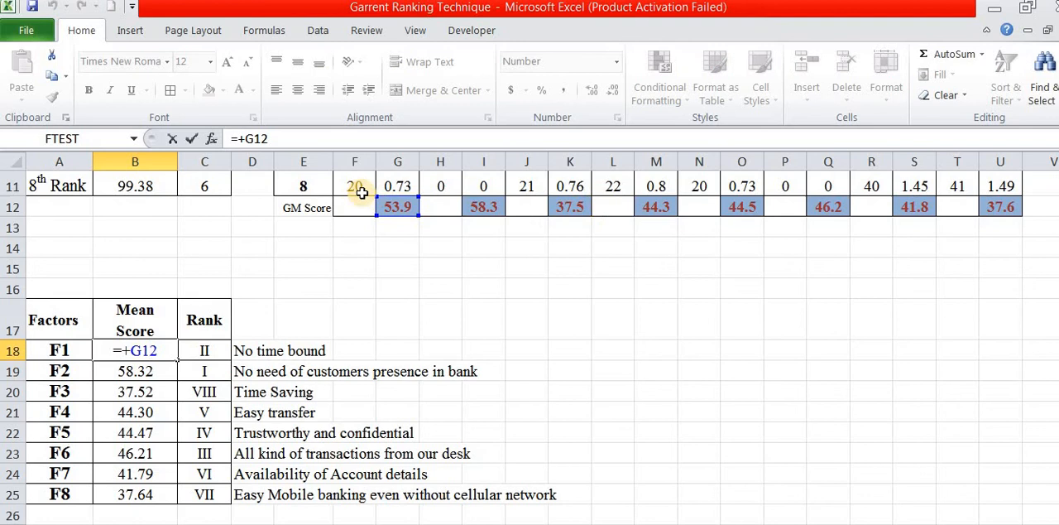
Step: Verify the Mean Score links to GM scores (F1 53.90, F2 58.32, F6 46.21) and their ranks II and III with reasons
left_click_drag(135, 349, 136, 493)
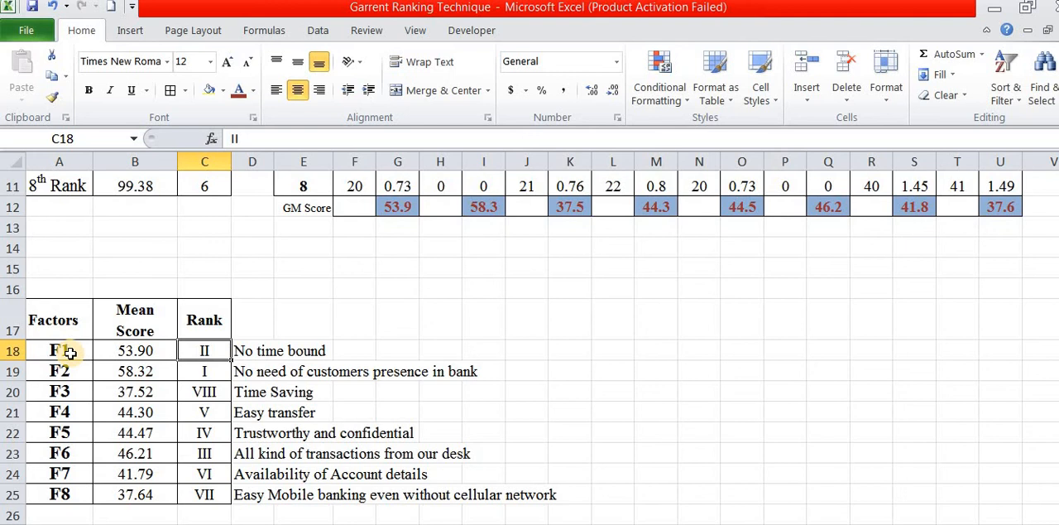
left_click(135, 371)
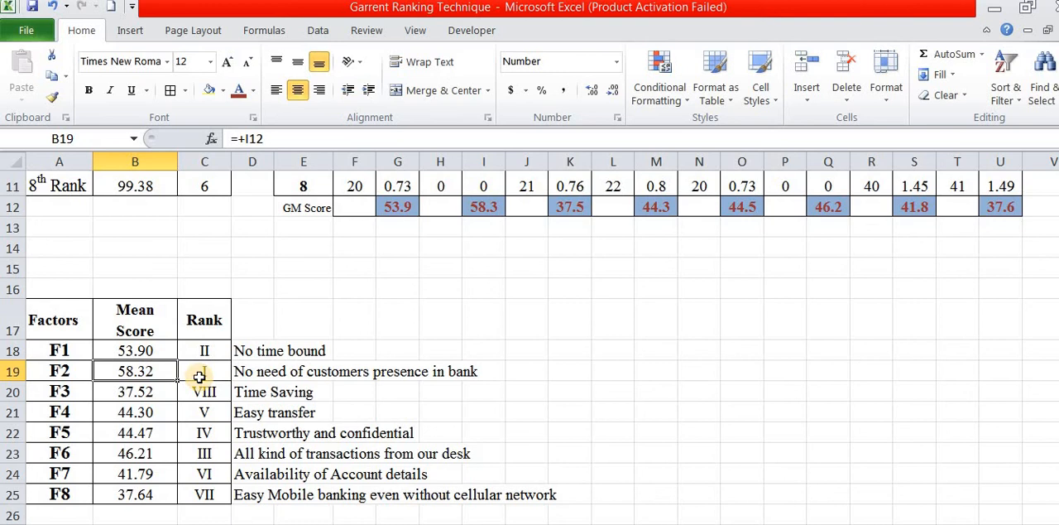
left_click(251, 371)
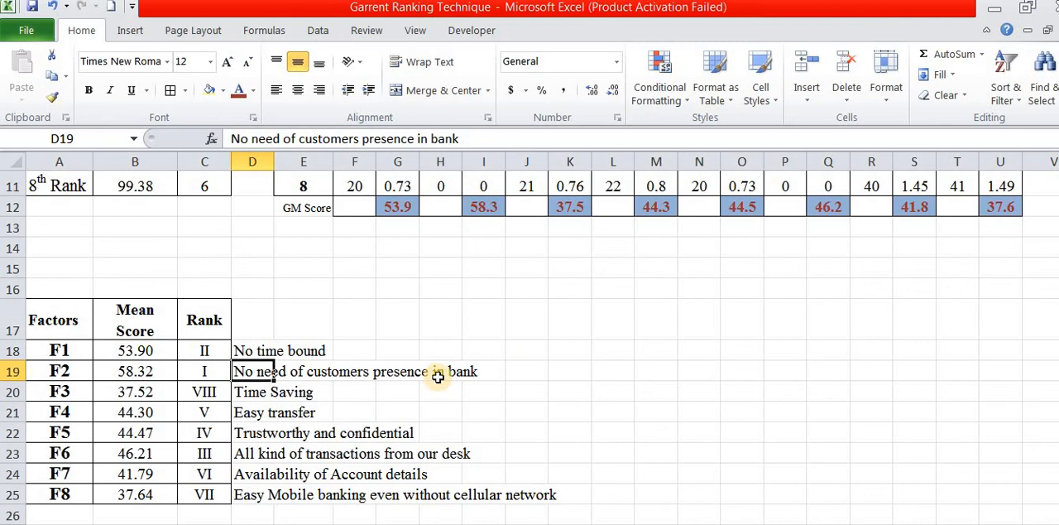
left_click(136, 350)
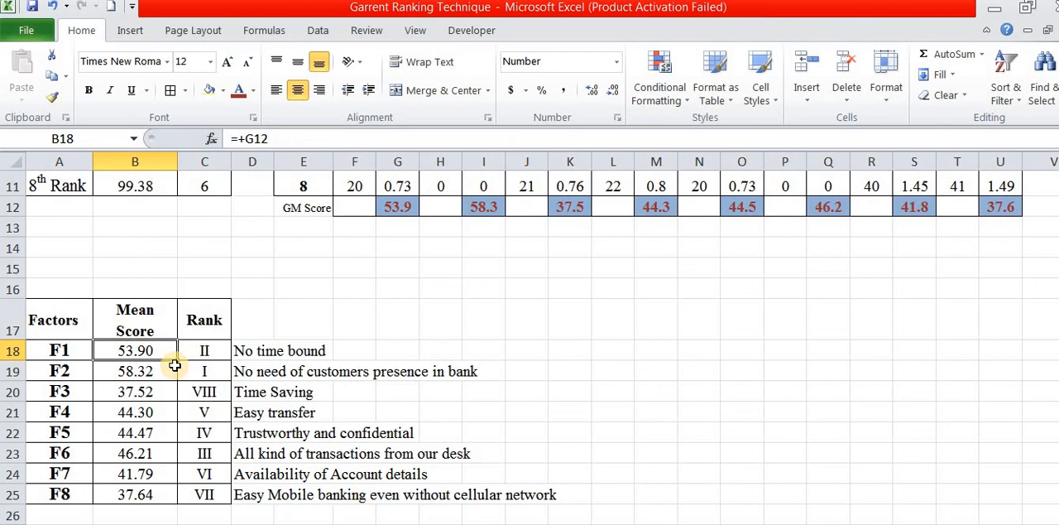
left_click(205, 351)
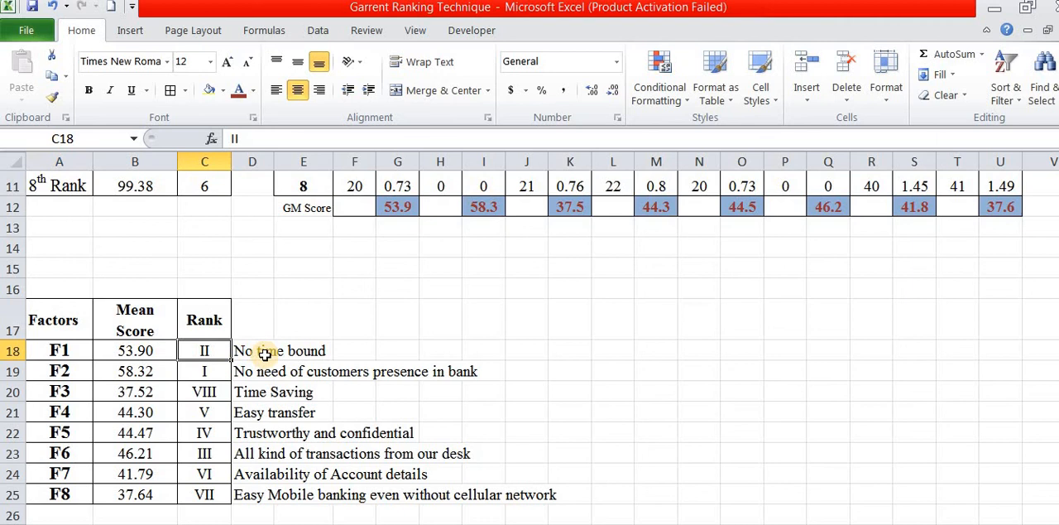
left_click(252, 350)
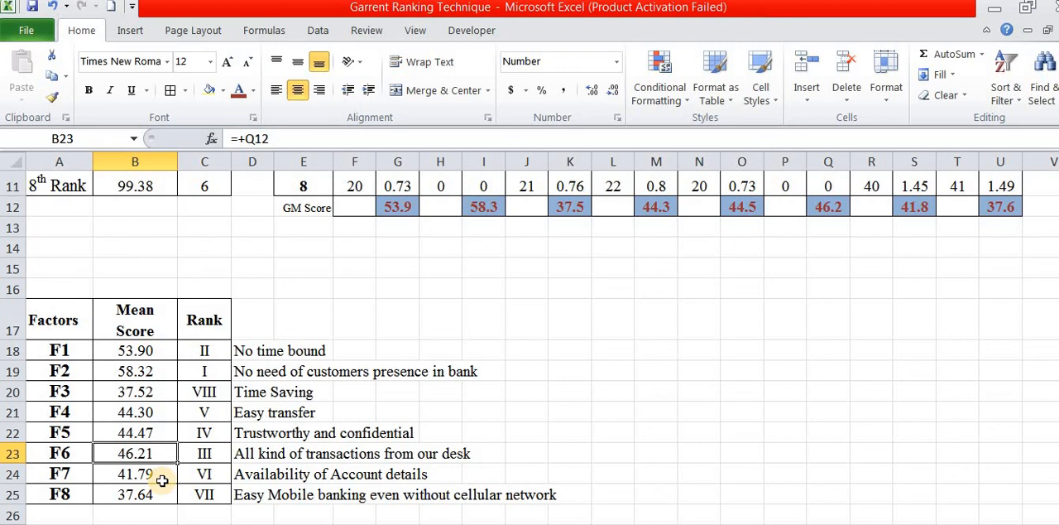
left_click(205, 453)
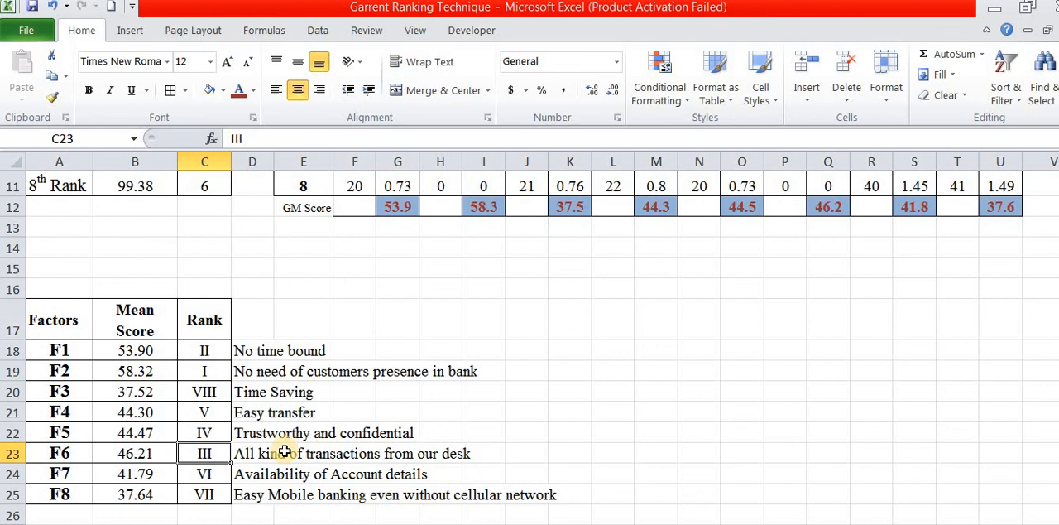